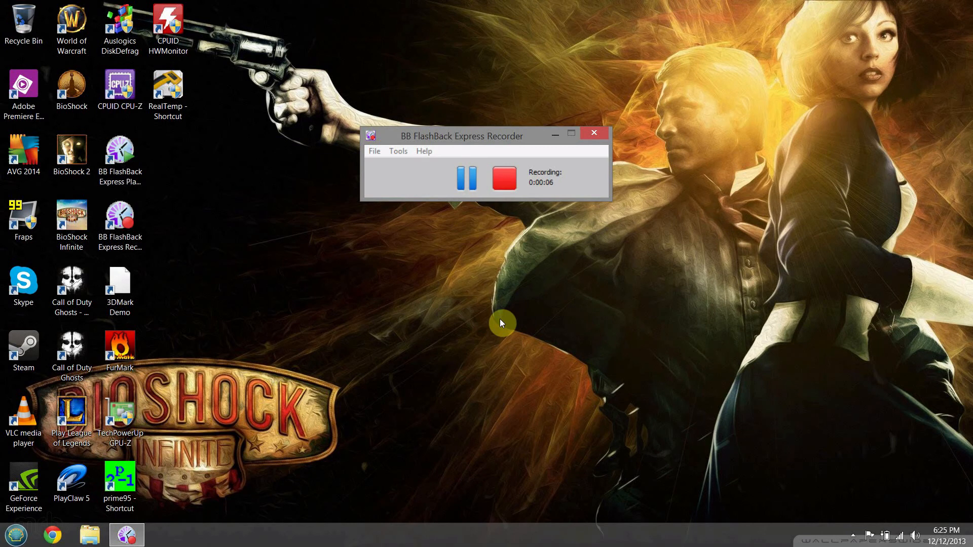
{"action": "mouse_move", "coordinate": [453, 297]}
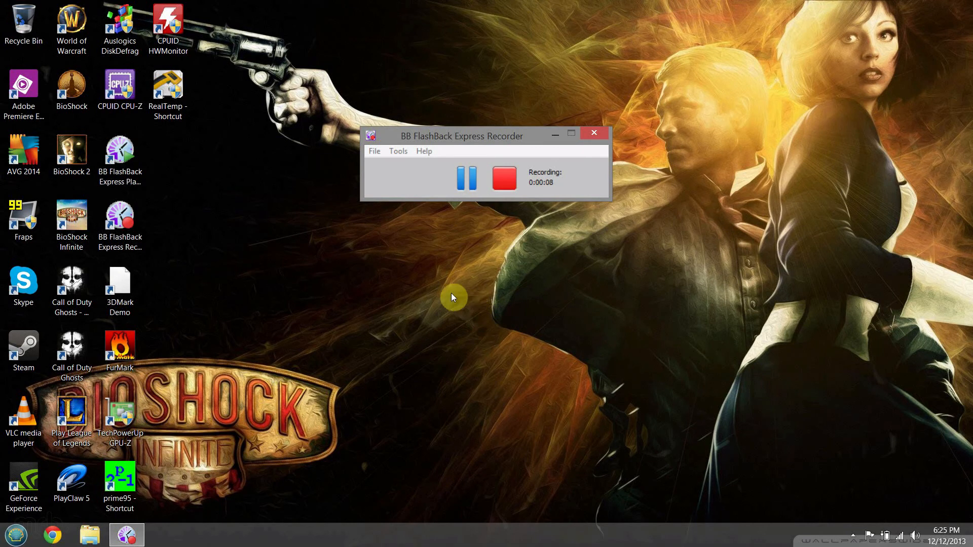
{"action": "mouse_move", "coordinate": [147, 311]}
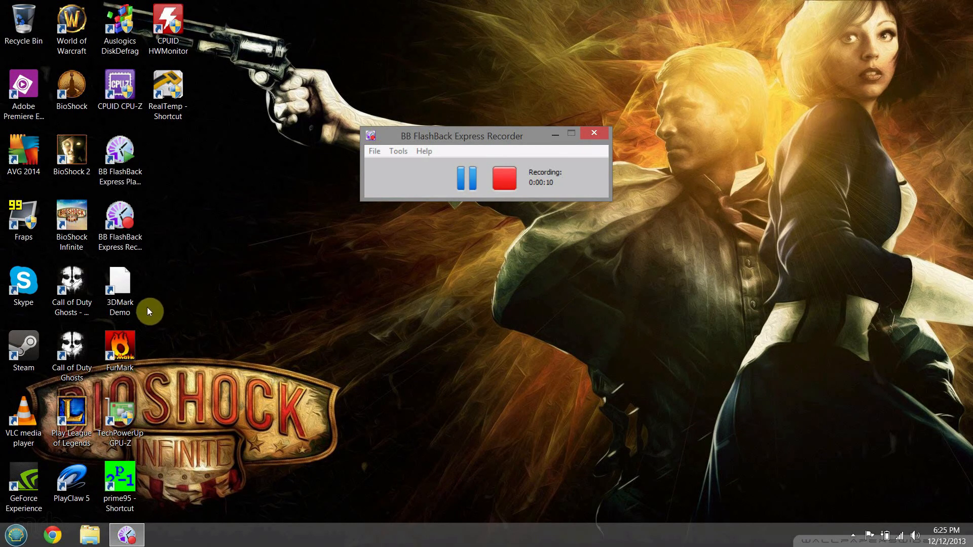
{"action": "mouse_move", "coordinate": [180, 99]}
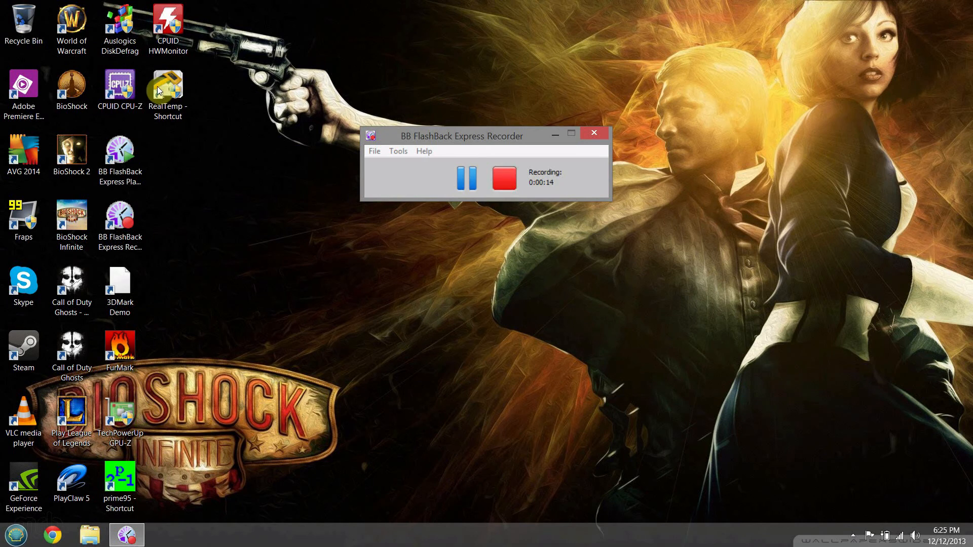
{"action": "mouse_move", "coordinate": [270, 109]}
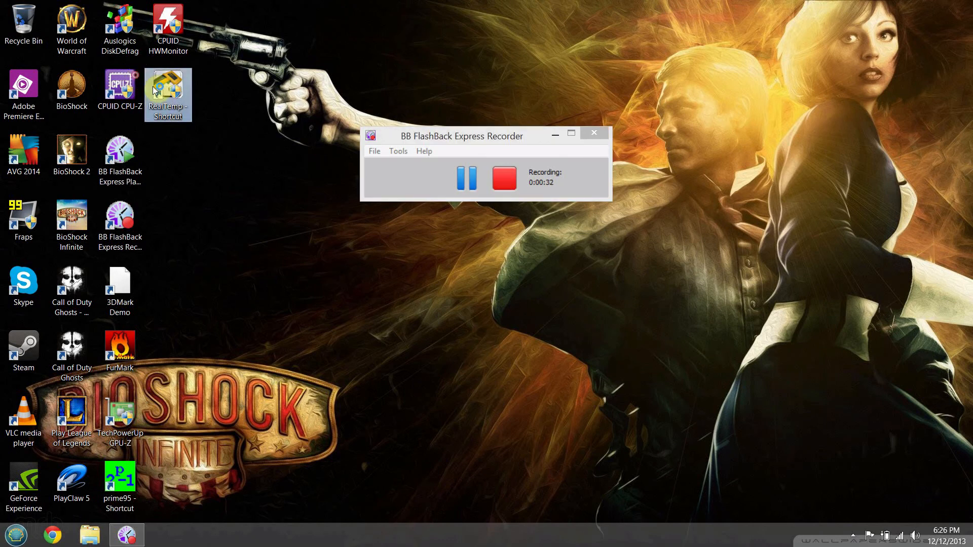
Launch RealTemp from the desktop to monitor the two CPU core temperatures
{"action": "double_click", "coordinate": [168, 95]}
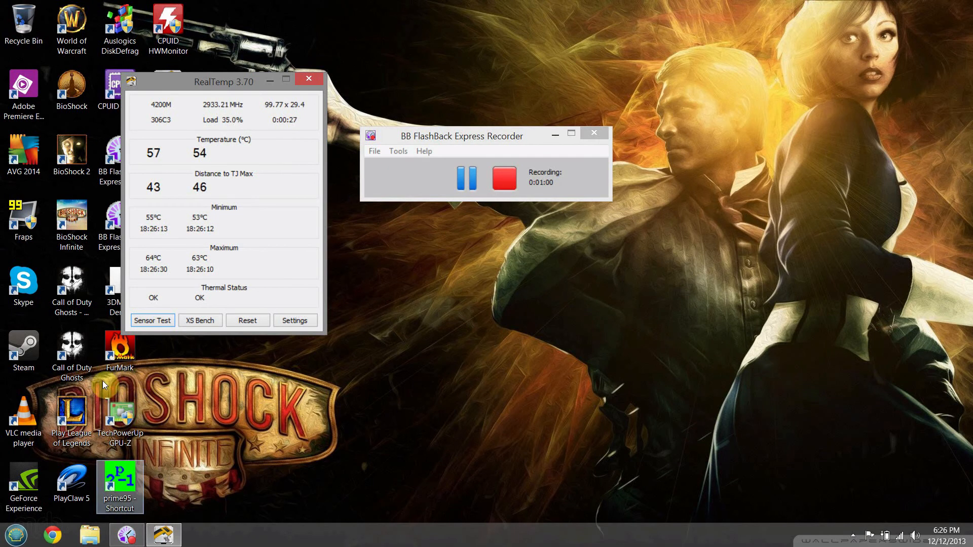
Launch Prime95 27.9 and move RealTemp to the top-left corner
{"action": "double_click", "coordinate": [119, 486]}
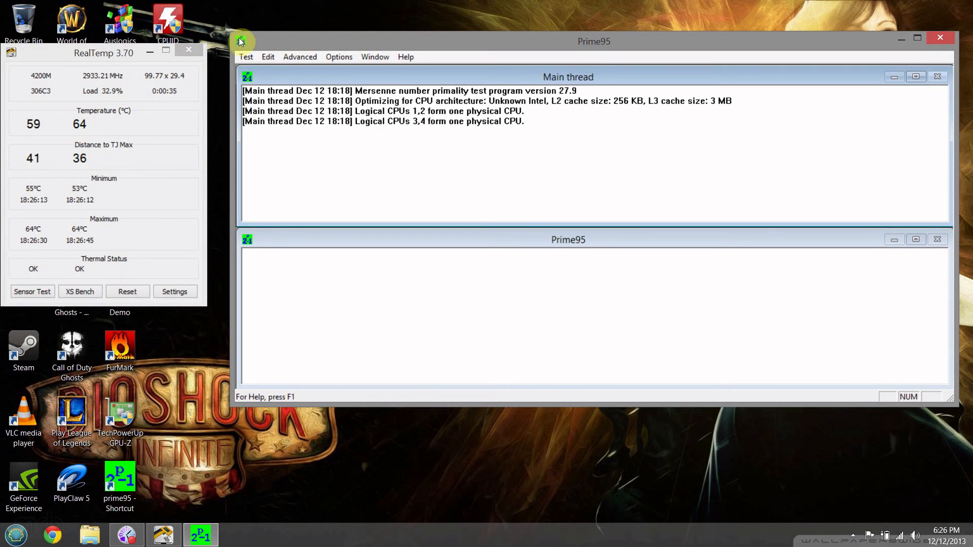
{"action": "left_click", "coordinate": [246, 56]}
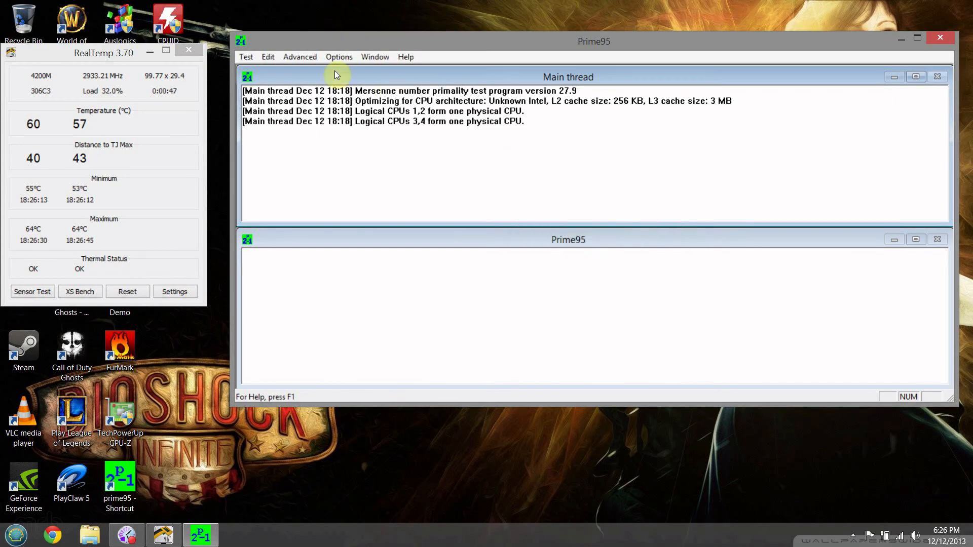
Open the Torture Test options, keeping Blend mode with 4 threads
{"action": "left_click", "coordinate": [246, 56]}
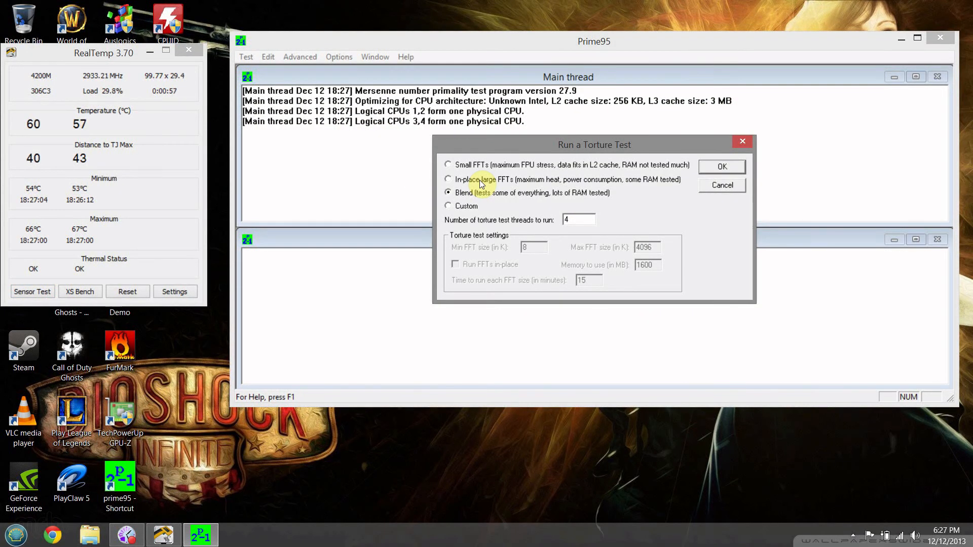
{"action": "mouse_move", "coordinate": [470, 177]}
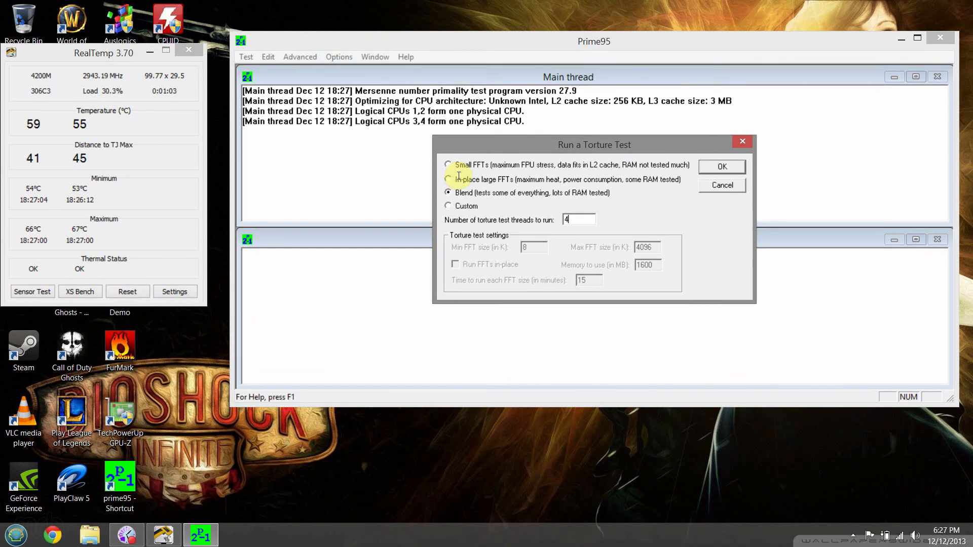
{"action": "mouse_move", "coordinate": [382, 157]}
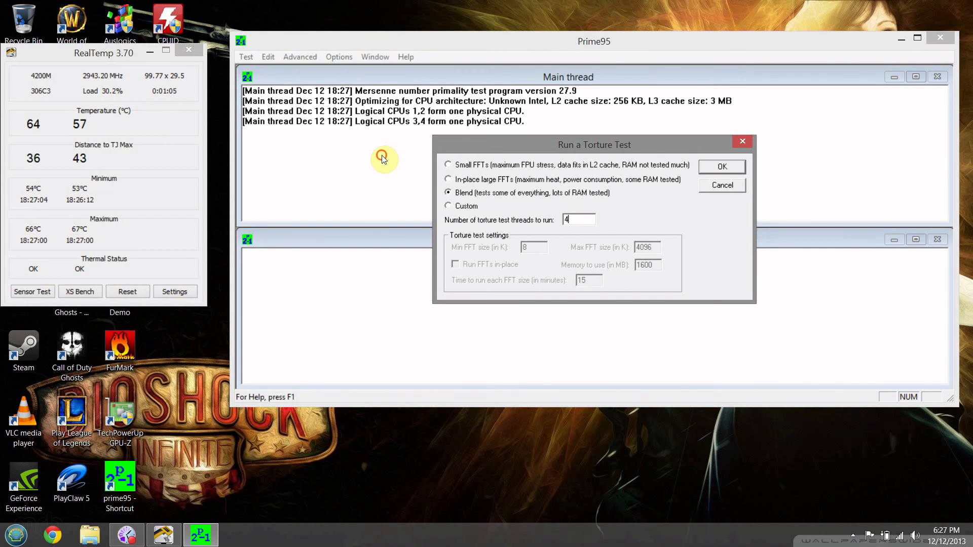
{"action": "mouse_move", "coordinate": [501, 161]}
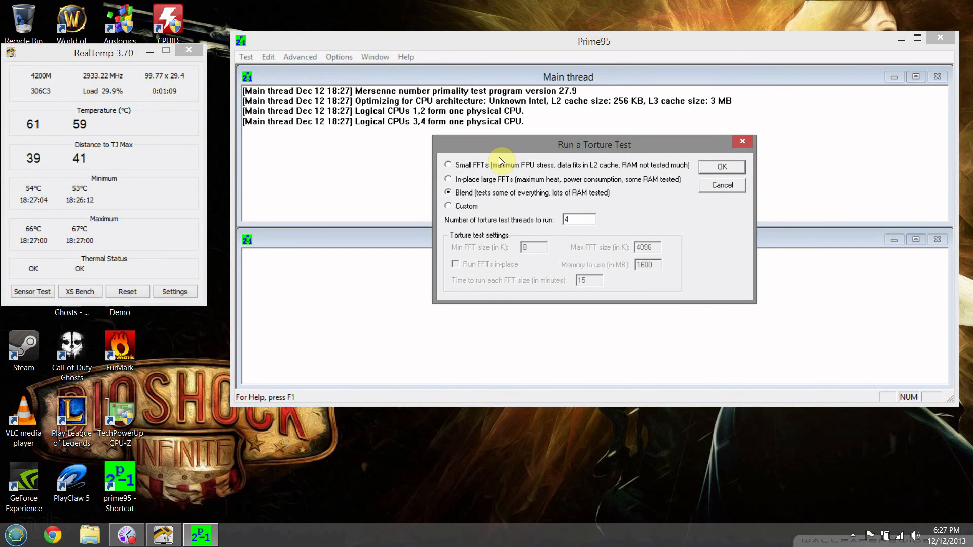
{"action": "mouse_move", "coordinate": [573, 134]}
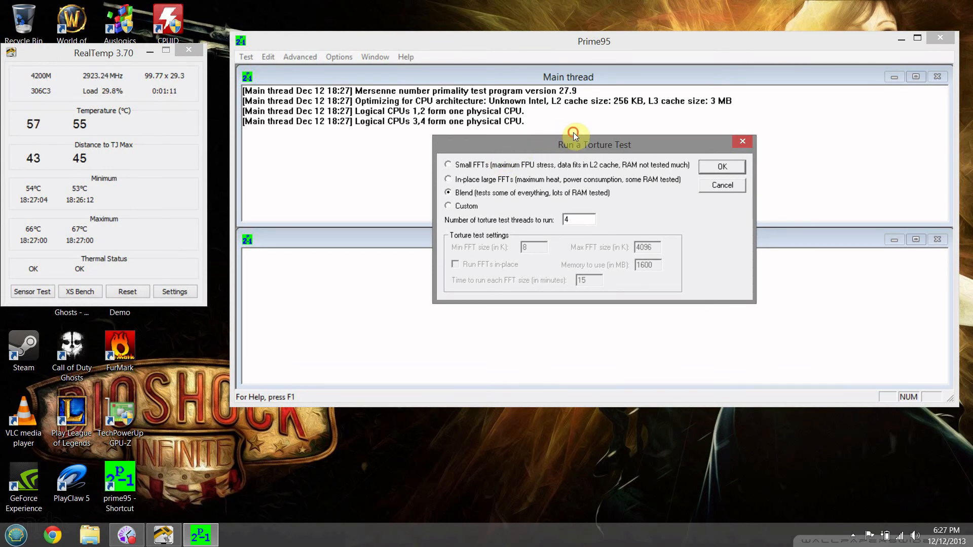
Start the Blend torture test on four workers and bring Prime95 to the front
{"action": "left_click", "coordinate": [721, 166]}
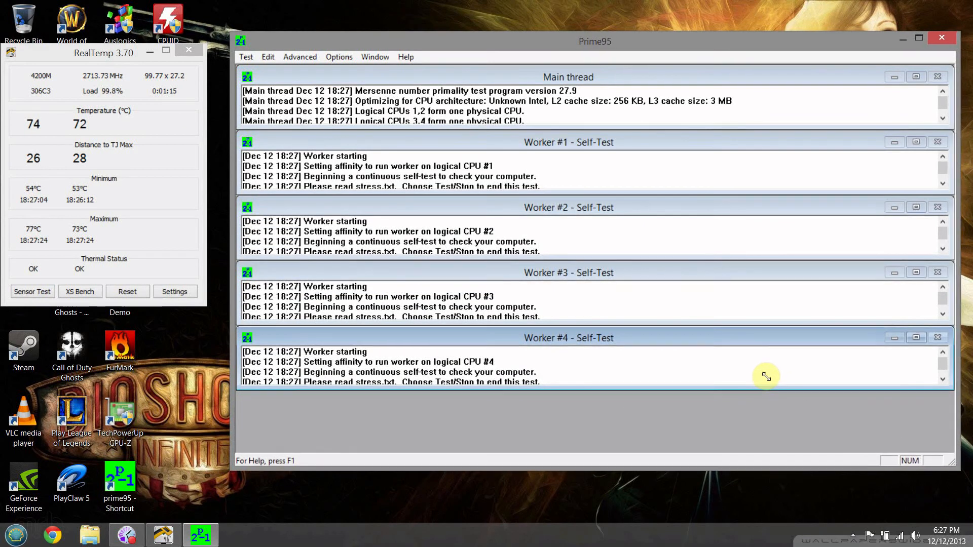
{"action": "mouse_move", "coordinate": [146, 162]}
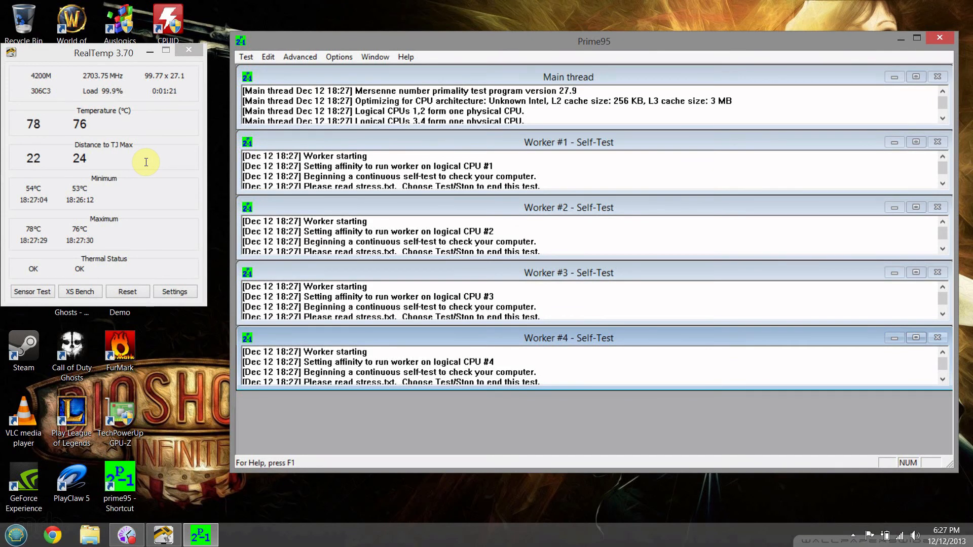
{"action": "mouse_move", "coordinate": [154, 417]}
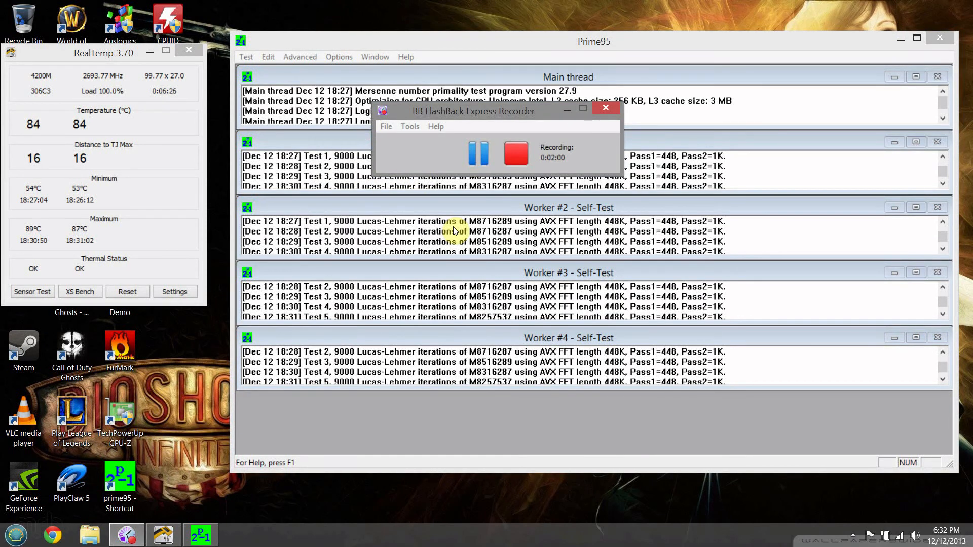
{"action": "mouse_move", "coordinate": [448, 39]}
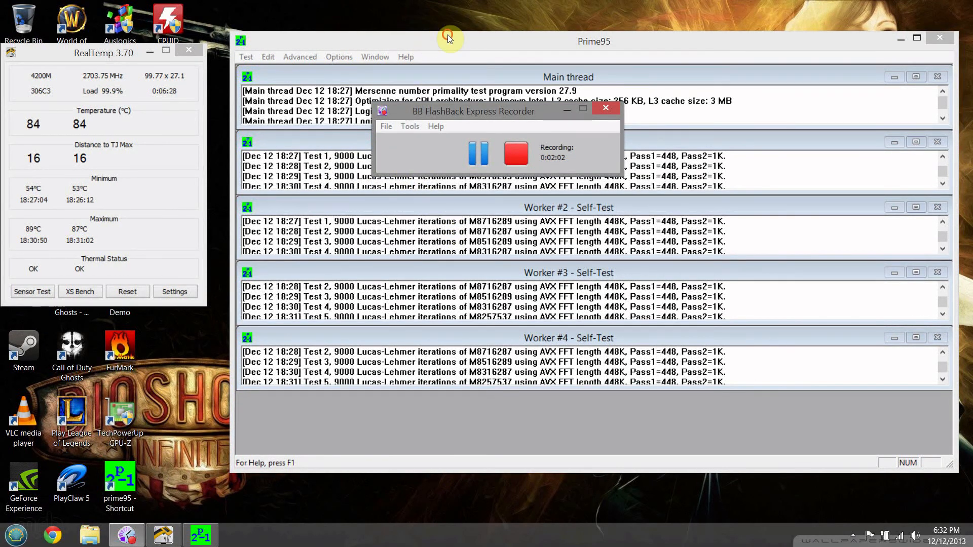
{"action": "left_click", "coordinate": [605, 108]}
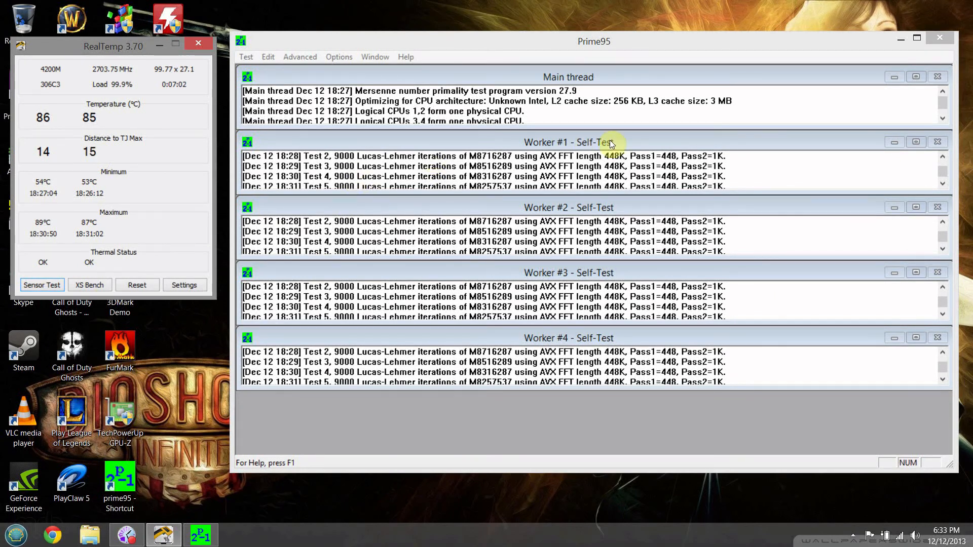
Close RealTemp and clear the Prime95 window, checking the hidden tray icons
{"action": "left_click", "coordinate": [939, 37]}
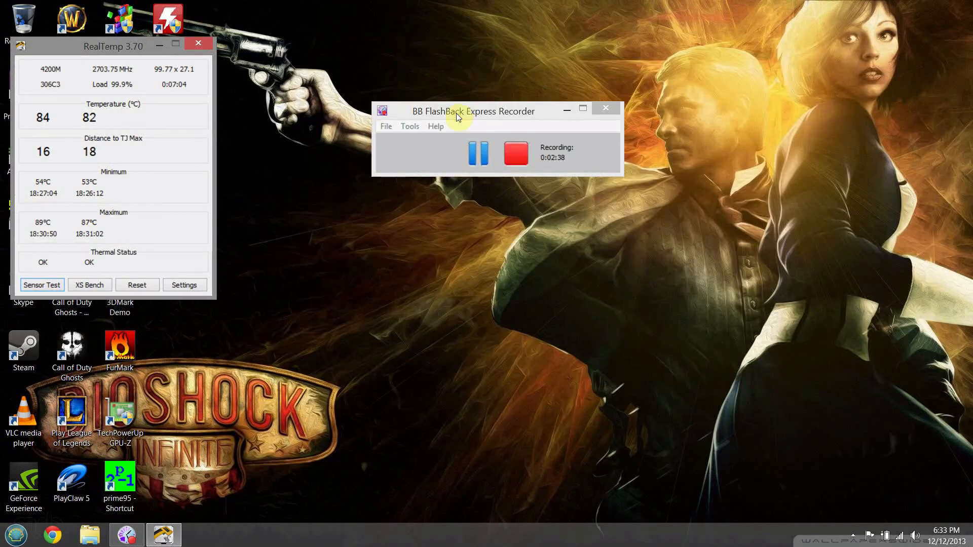
{"action": "left_click", "coordinate": [852, 535]}
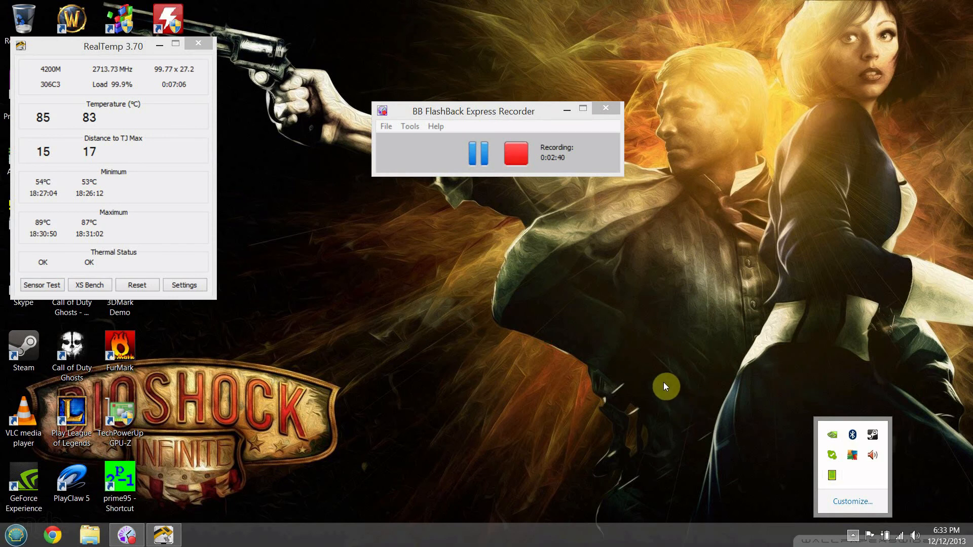
{"action": "mouse_move", "coordinate": [194, 83]}
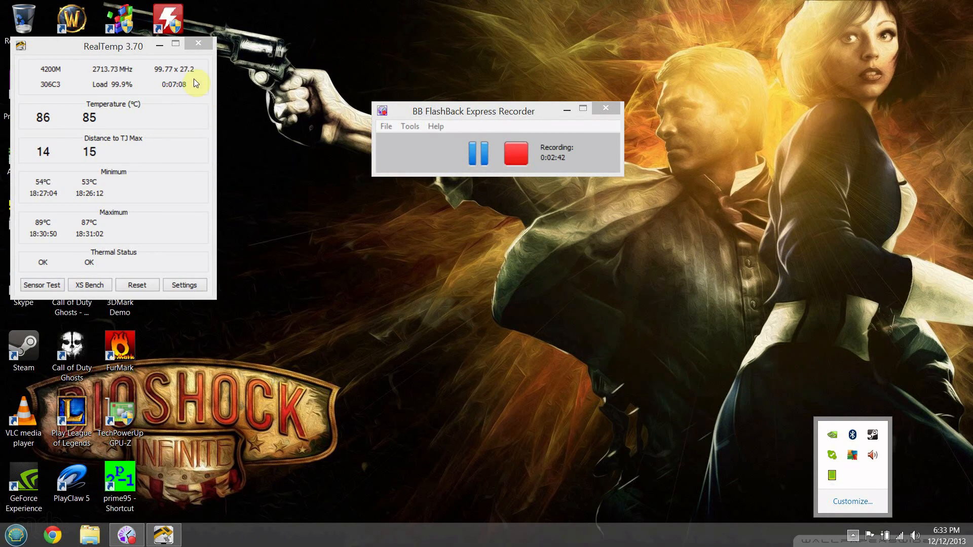
{"action": "left_click", "coordinate": [198, 43]}
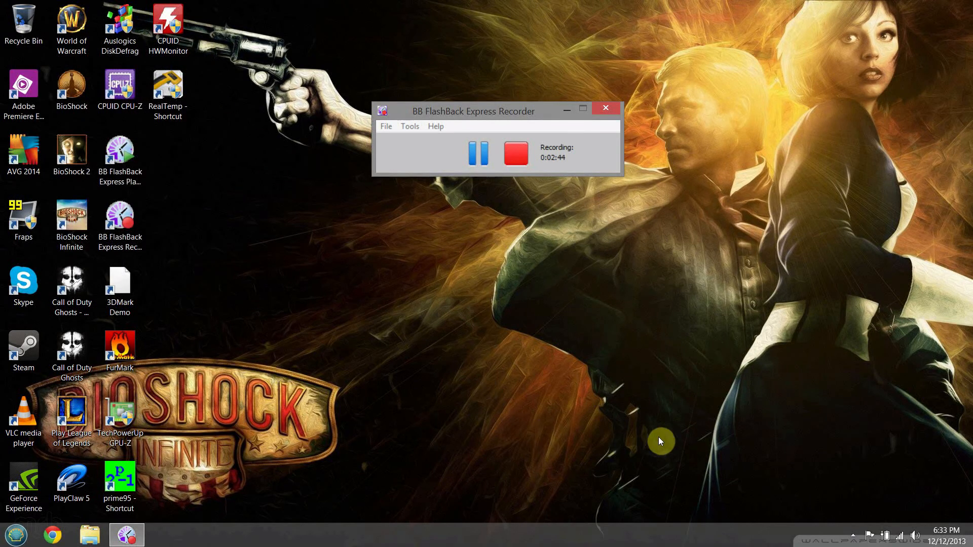
{"action": "left_click", "coordinate": [853, 536]}
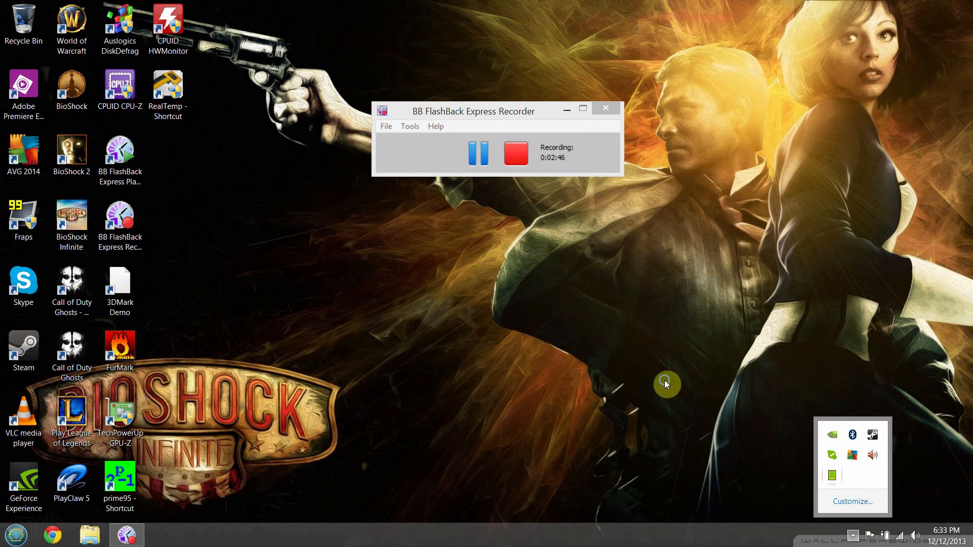
{"action": "mouse_move", "coordinate": [419, 346]}
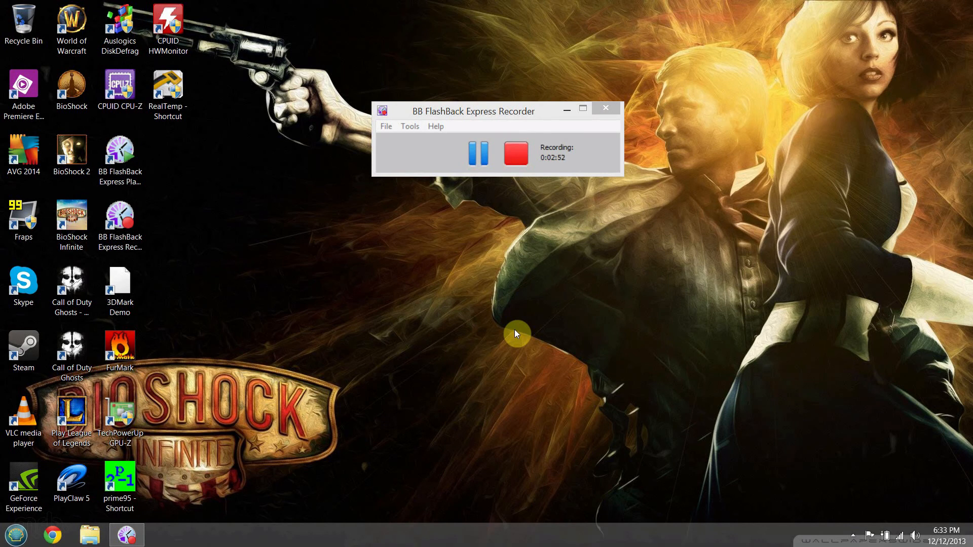
{"action": "mouse_move", "coordinate": [390, 197]}
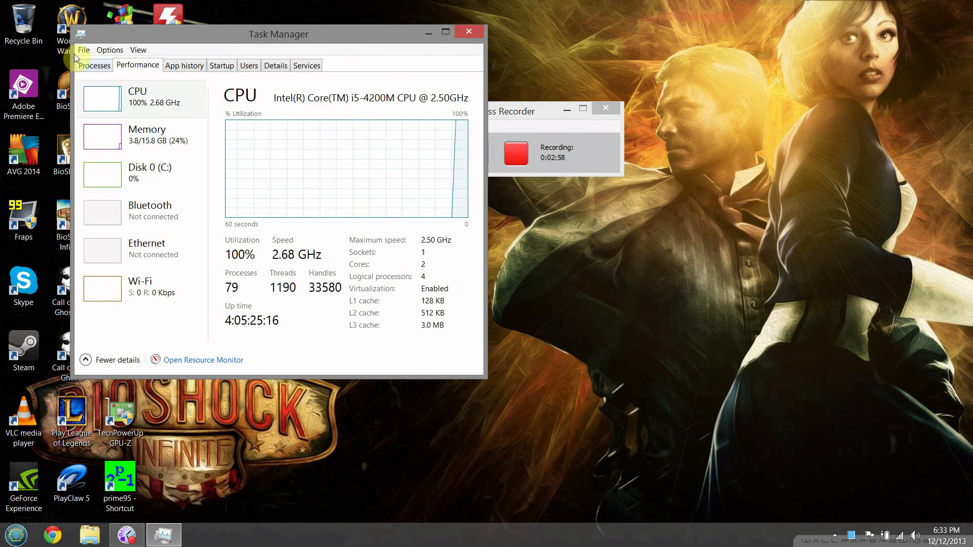
End the PRIME95 Application process in Task Manager, then close Task Manager
{"action": "left_click", "coordinate": [94, 64]}
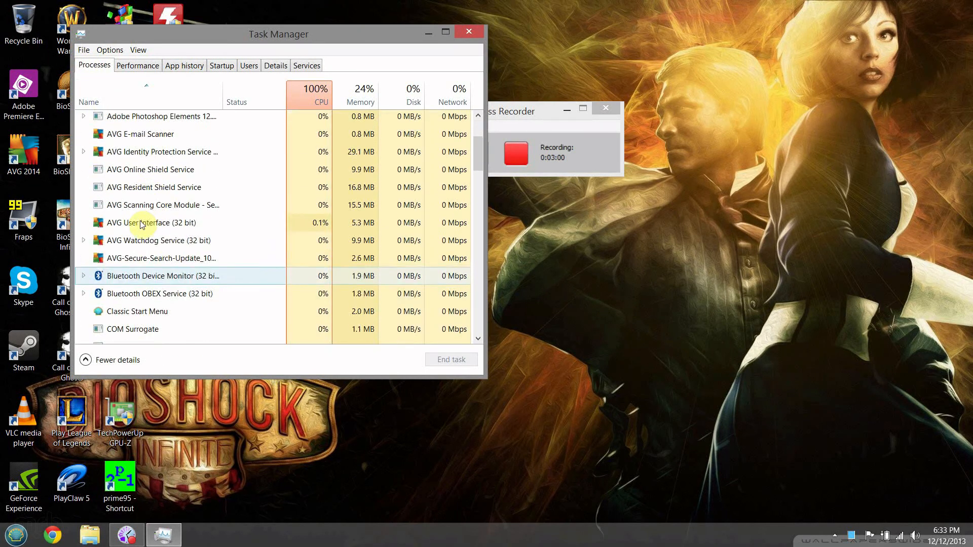
{"action": "scroll", "scroll_direction": "down", "scroll_amount": 3}
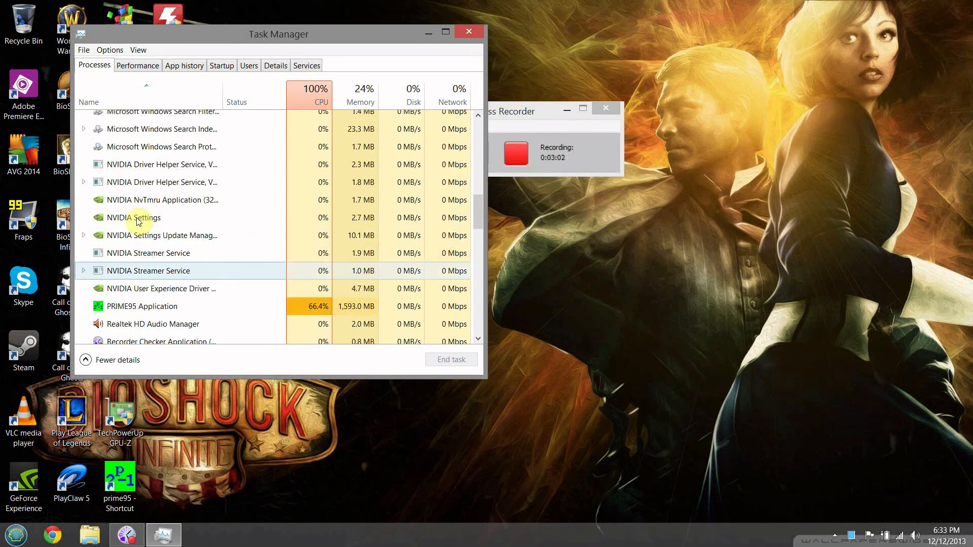
{"action": "right_click", "coordinate": [141, 230]}
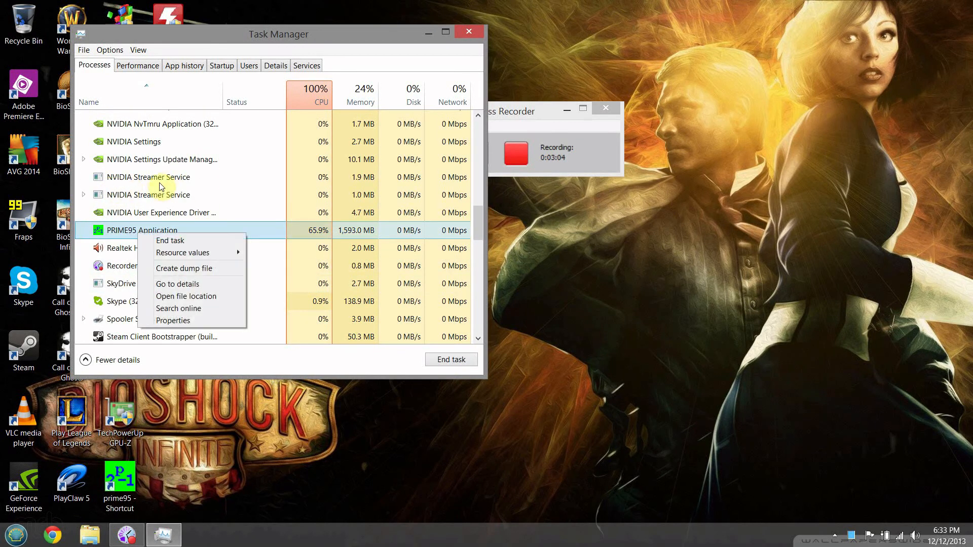
{"action": "left_click", "coordinate": [169, 240]}
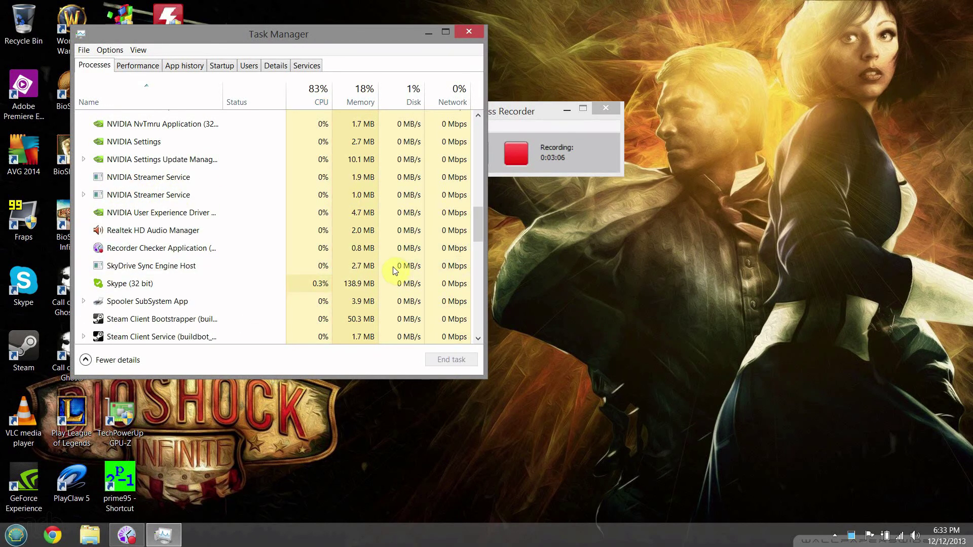
{"action": "left_click", "coordinate": [137, 65]}
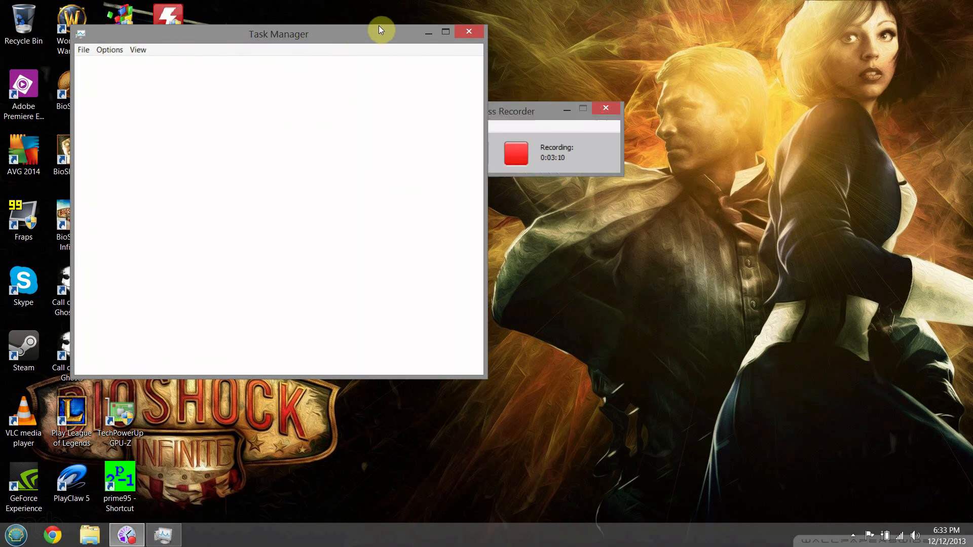
{"action": "left_click", "coordinate": [469, 31]}
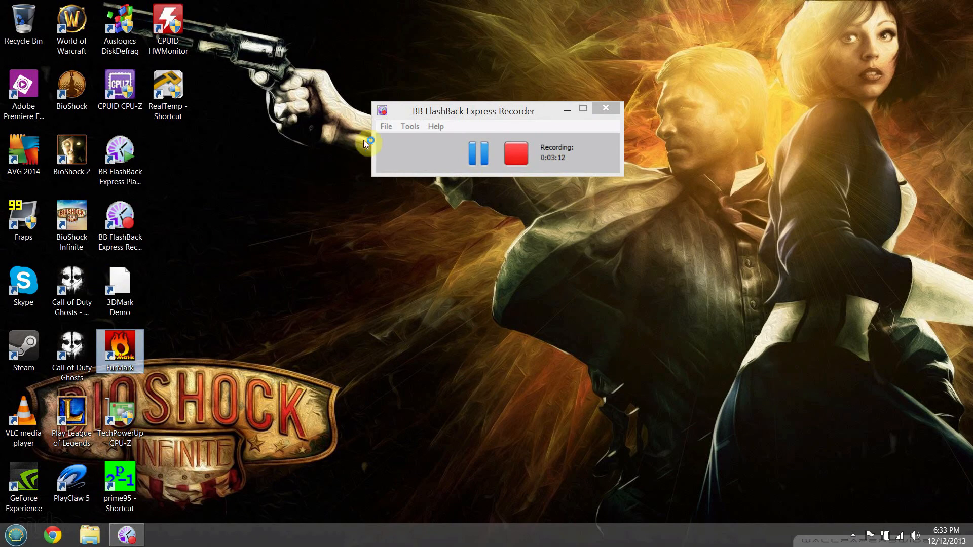
Launch FurMark and start the fullscreen 1920x1080 burn-in test, accepting the caution warning
{"action": "double_click", "coordinate": [120, 348]}
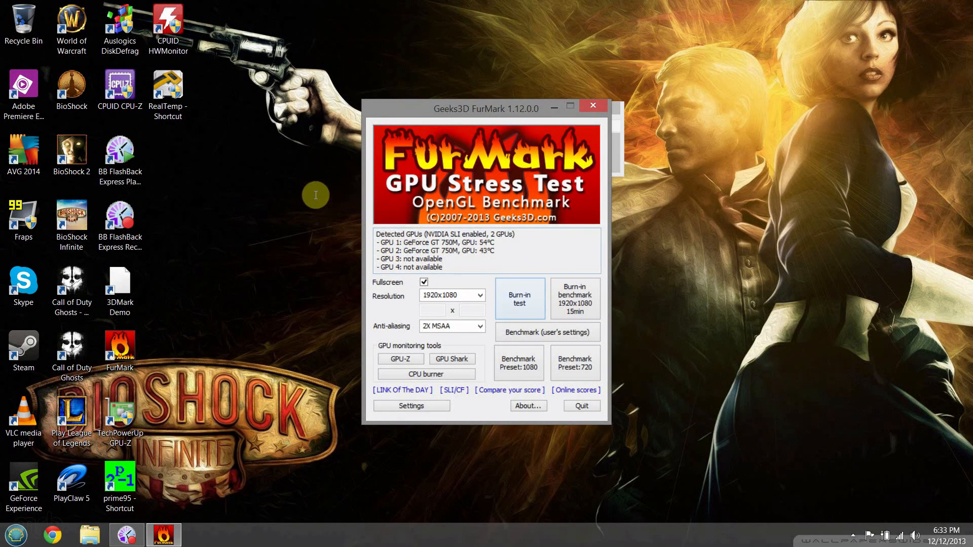
{"action": "mouse_move", "coordinate": [429, 209]}
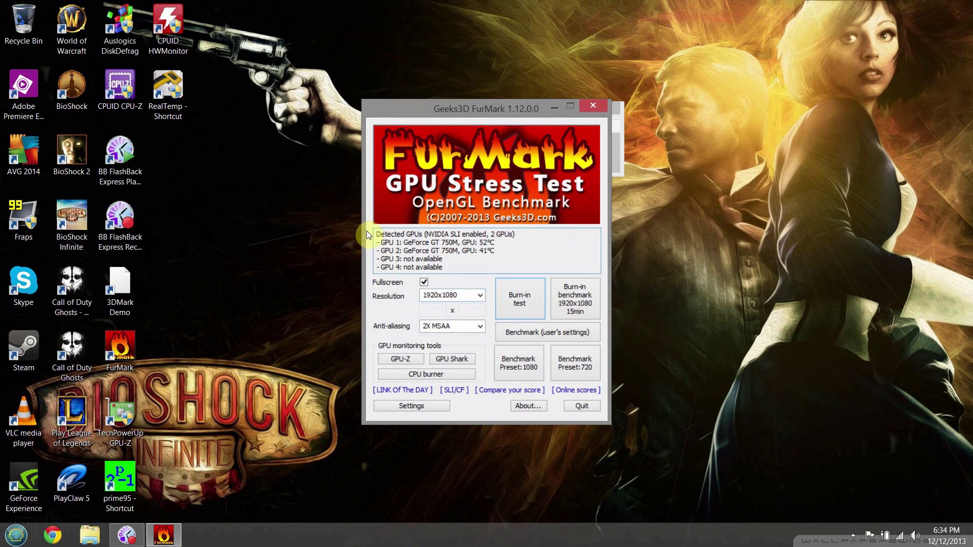
{"action": "mouse_move", "coordinate": [395, 122]}
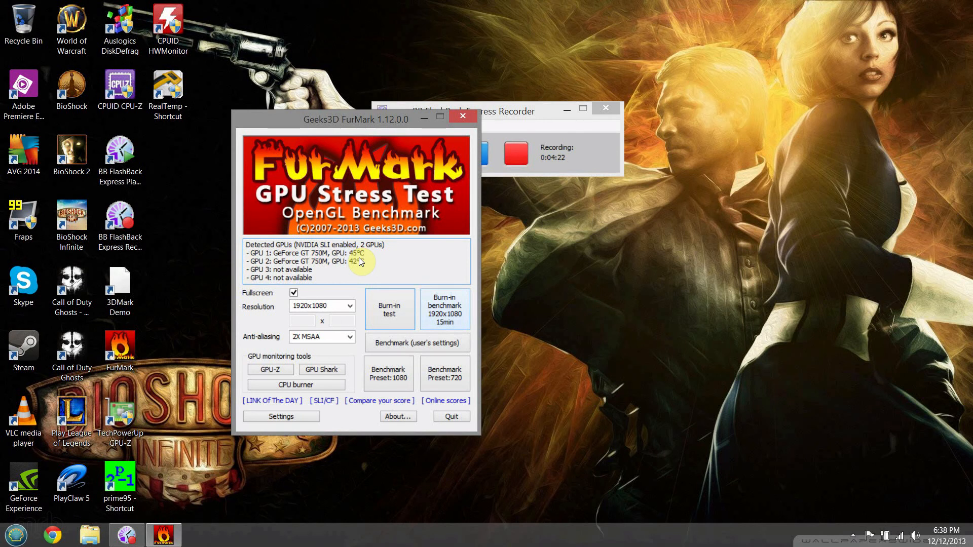
{"action": "left_click", "coordinate": [389, 309]}
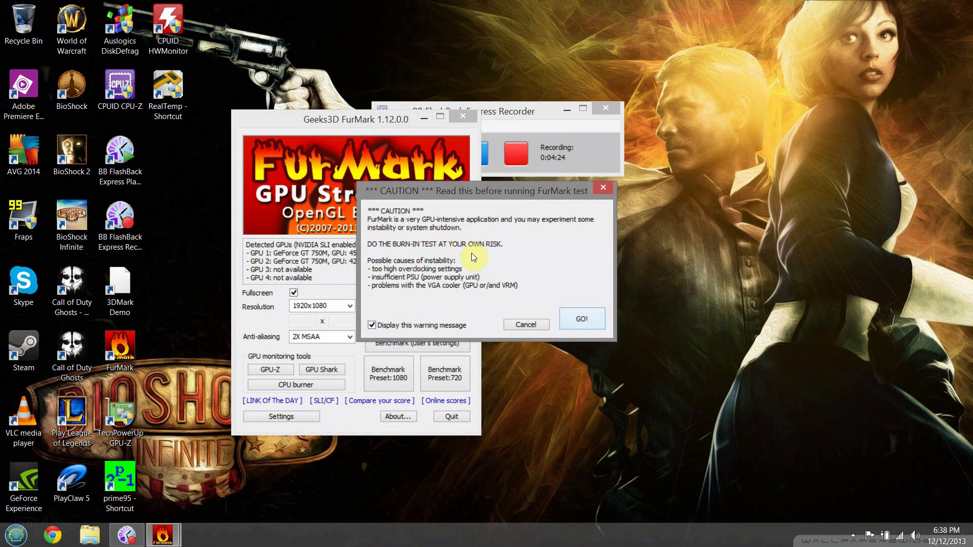
{"action": "left_click", "coordinate": [581, 318]}
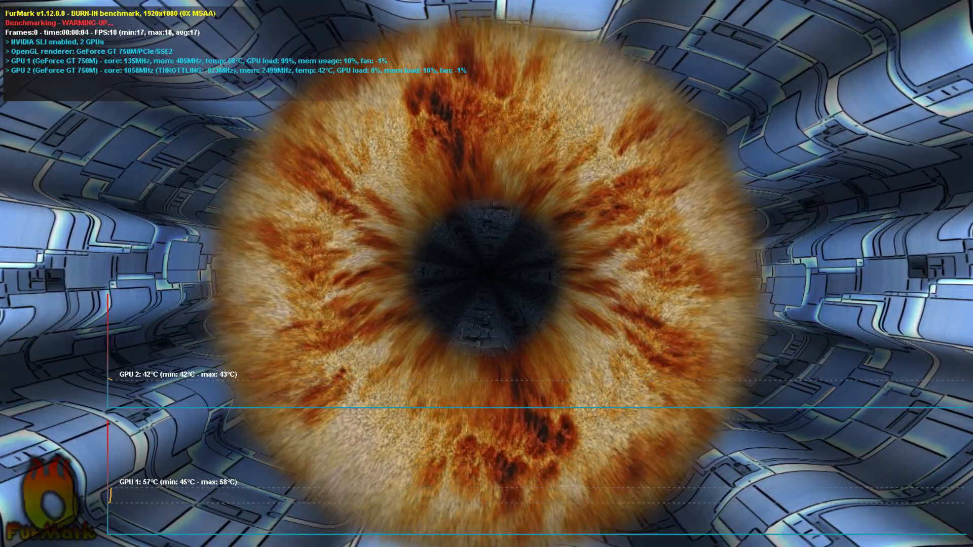